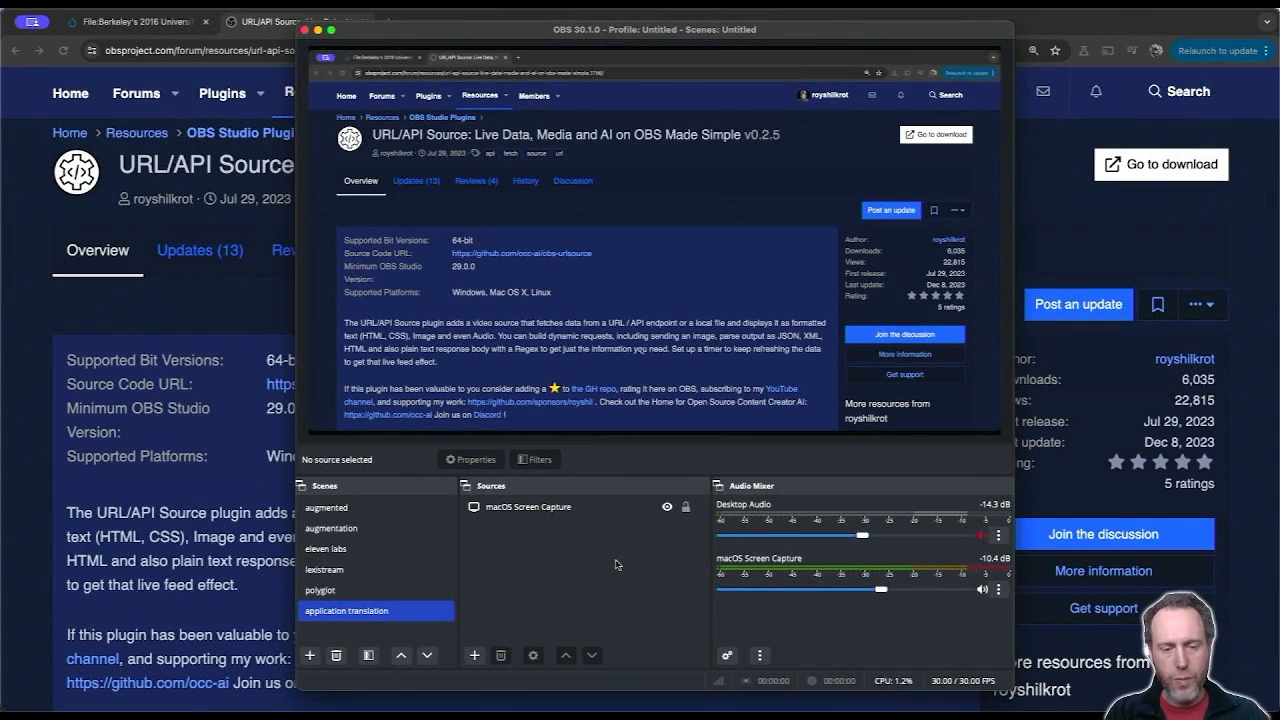
# Select the macOS Screen Capture source so it shows the Berkeley commencement video page.
pyautogui.click(537, 506)
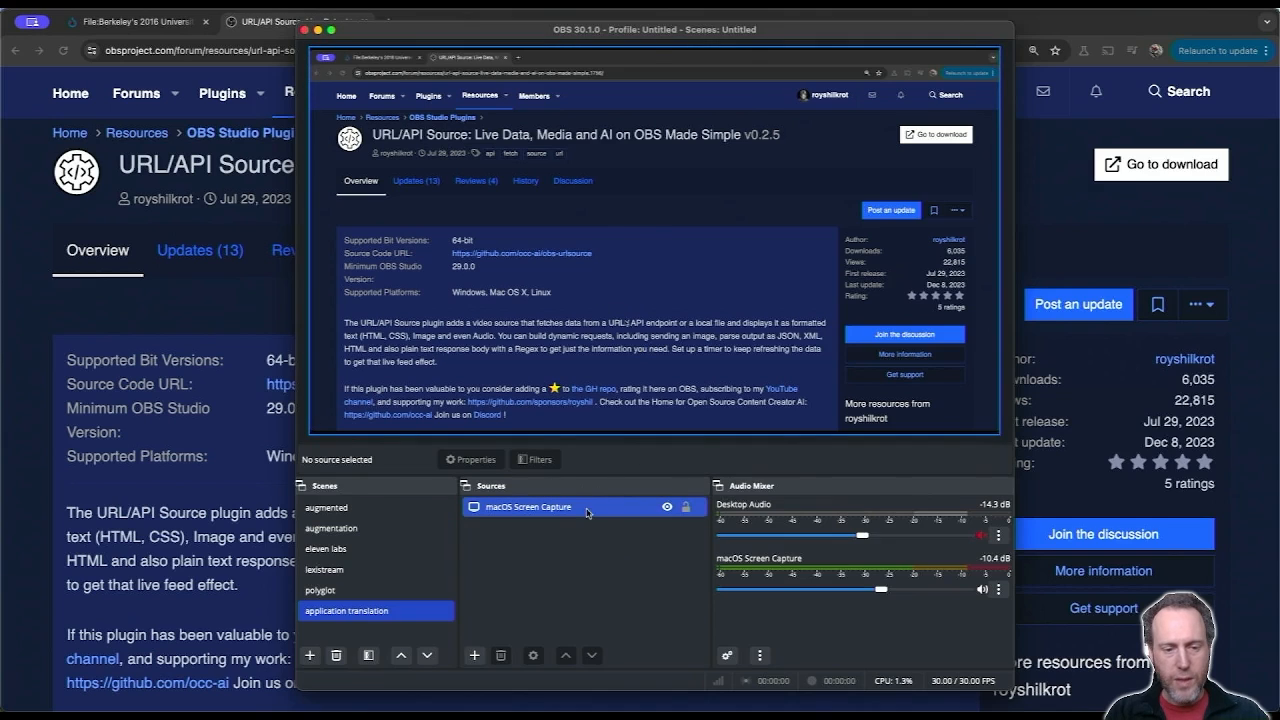
pyautogui.click(527, 506)
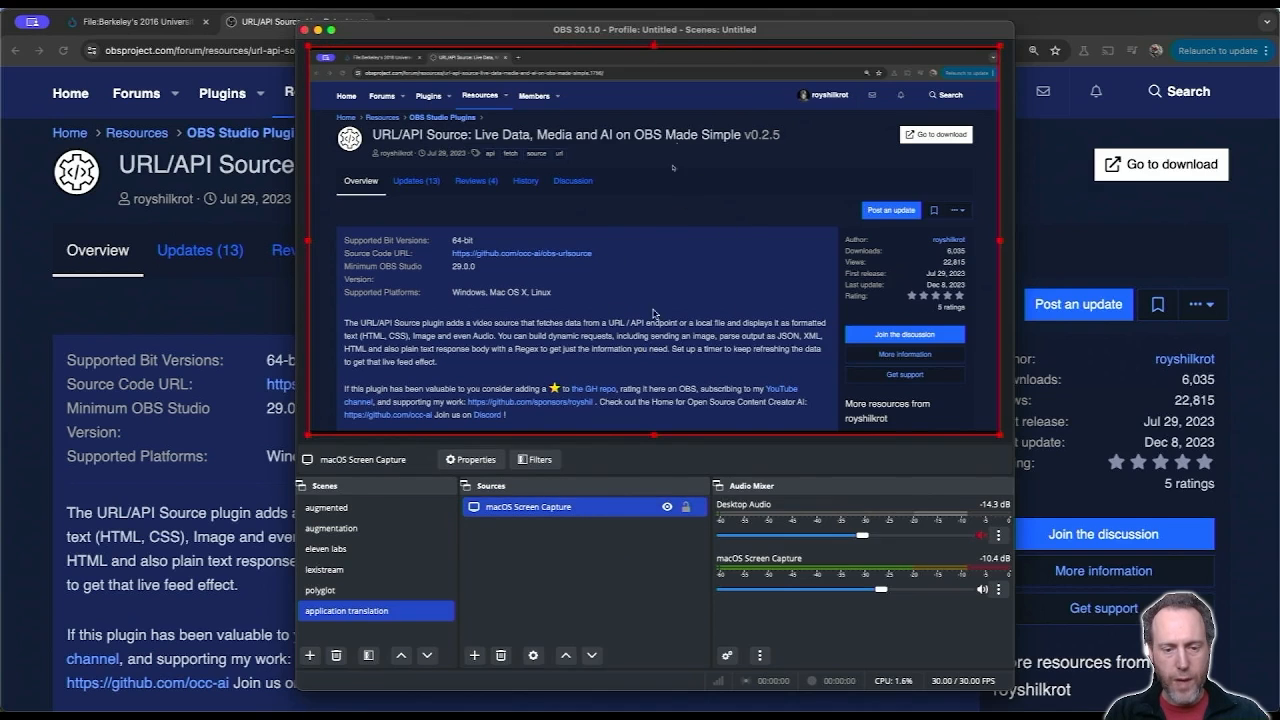
pyautogui.moveTo(673, 539)
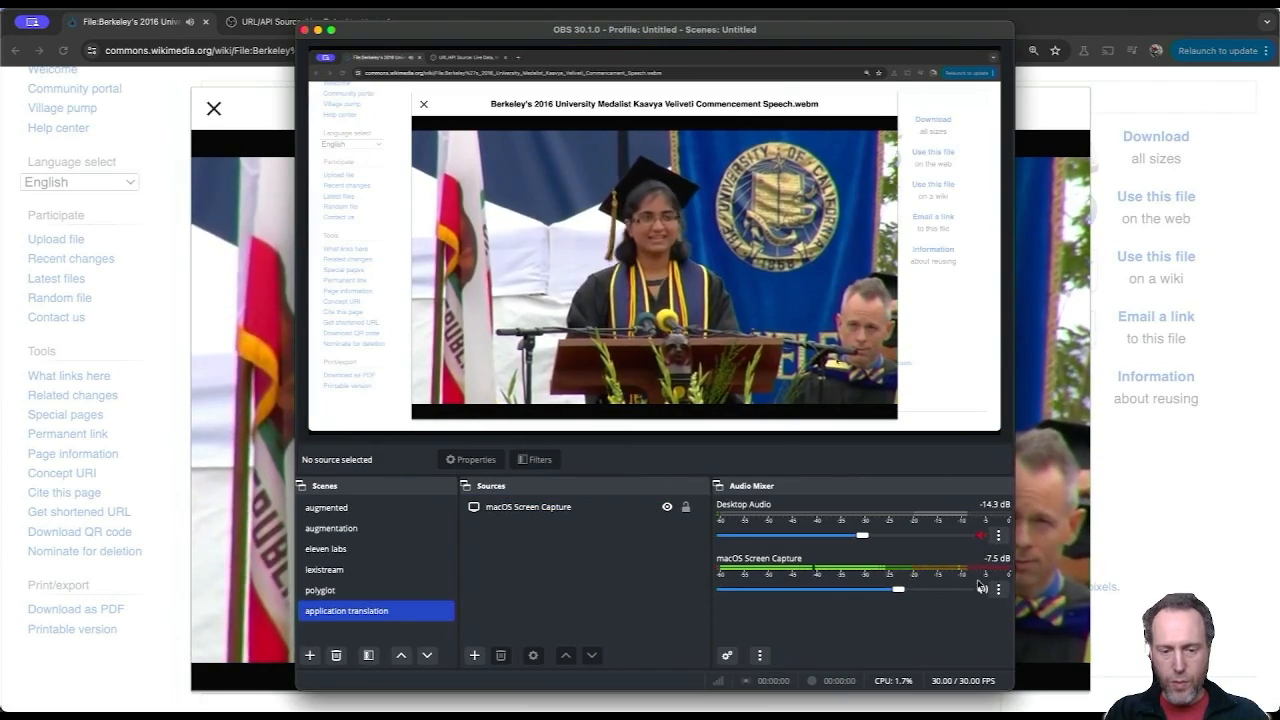
# Check the macOS Screen Capture filters, then bring up the add-source list under Sources.
pyautogui.click(997, 588)
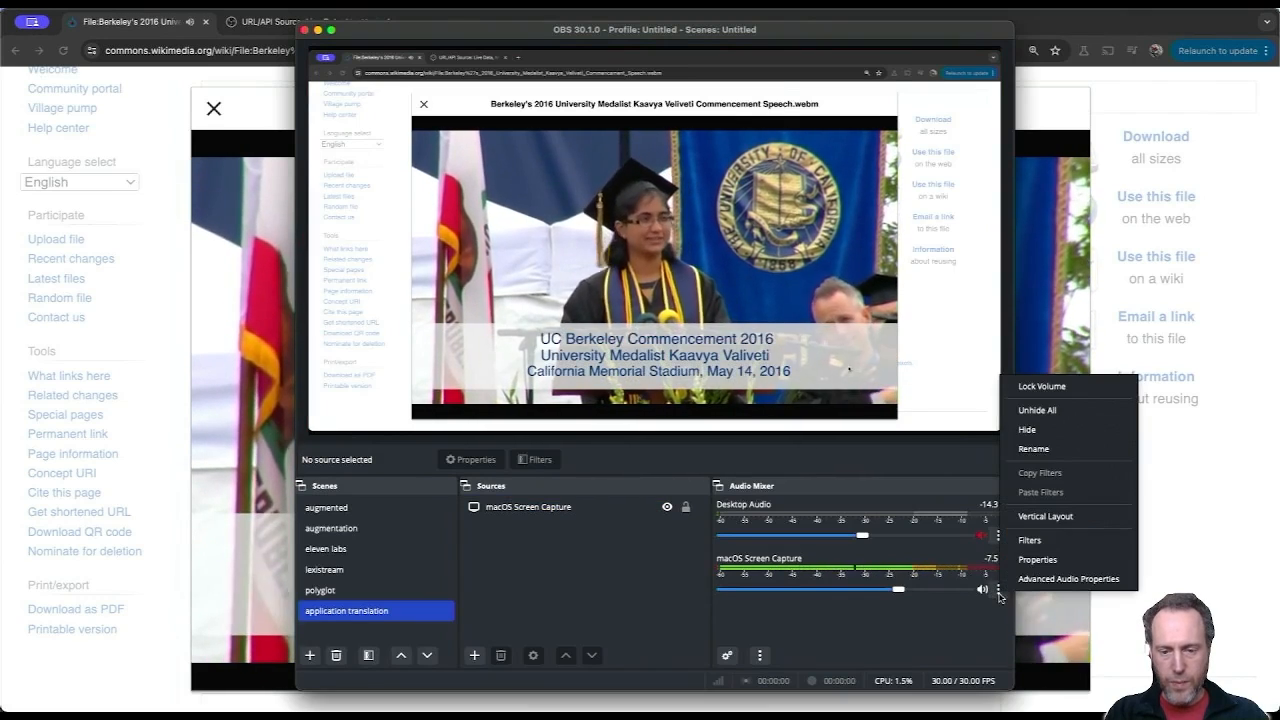
pyautogui.click(1030, 539)
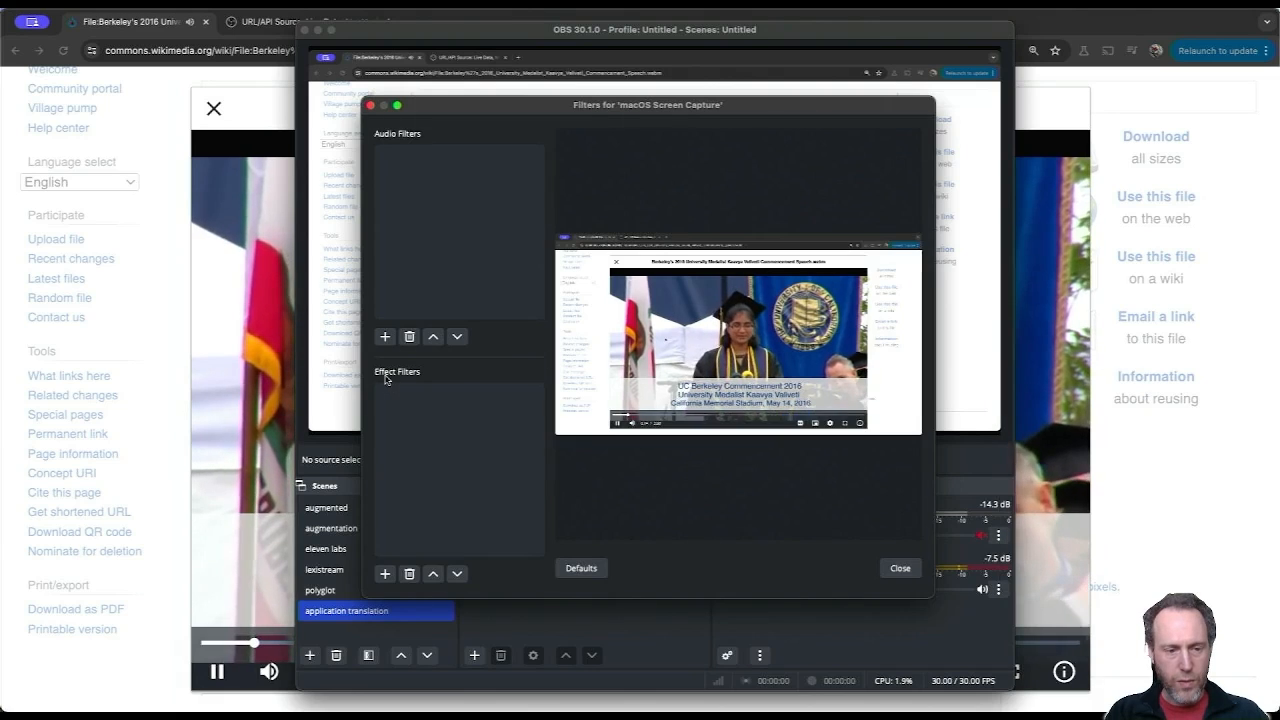
pyautogui.click(384, 573)
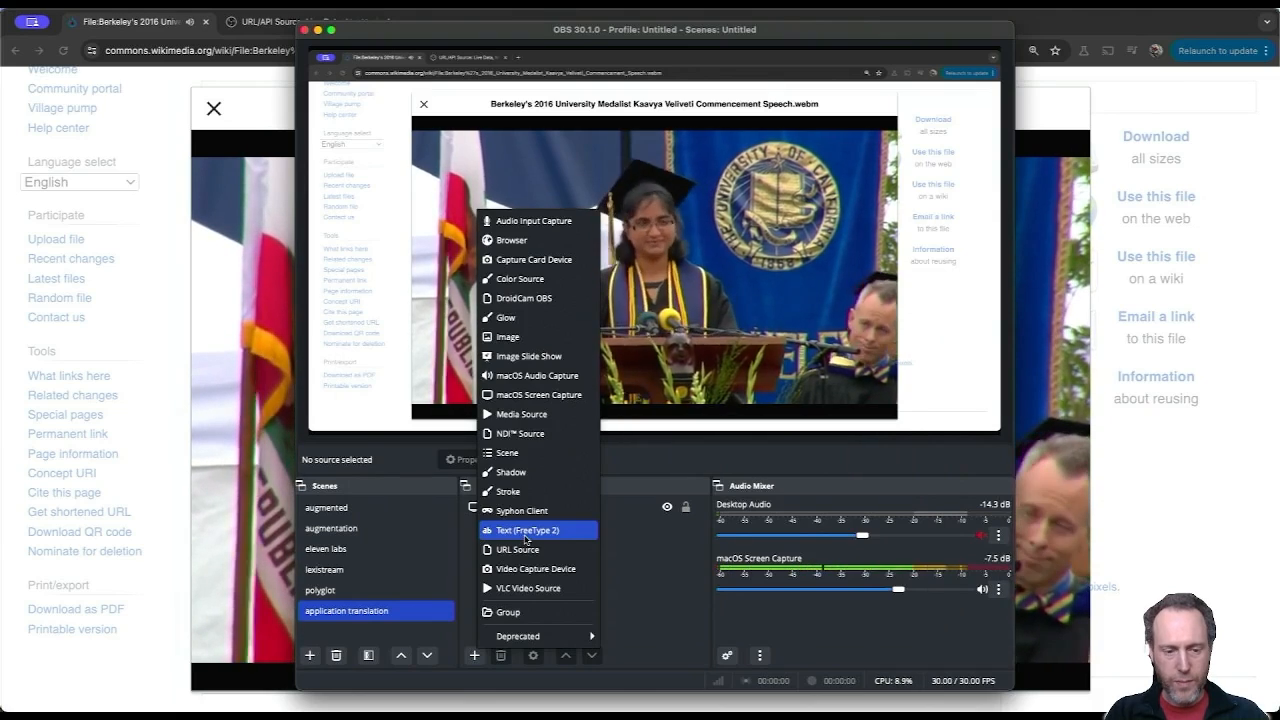
# Add a Text (FreeType 2) source named 'application caption' and confirm its properties.
pyautogui.click(526, 530)
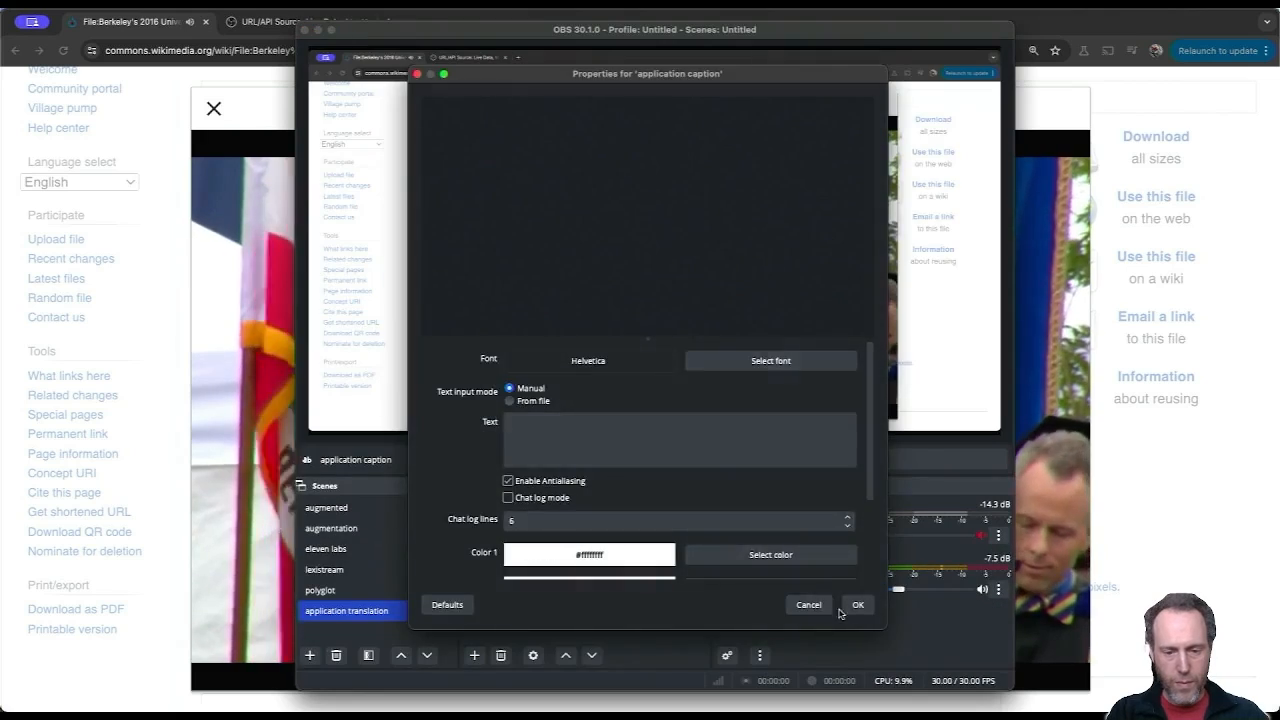
pyautogui.click(857, 604)
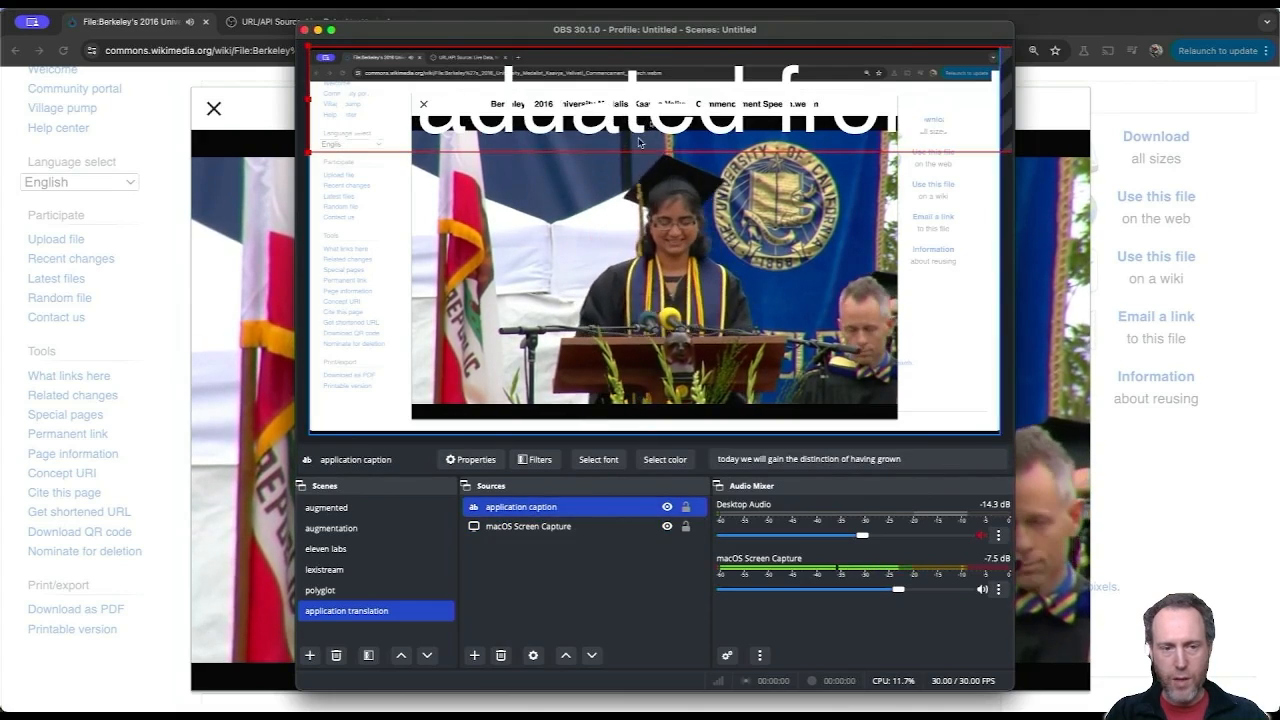
# Shrink the caption font, add a Glow filter, and start a URL/API source's request presets.
pyautogui.click(597, 459)
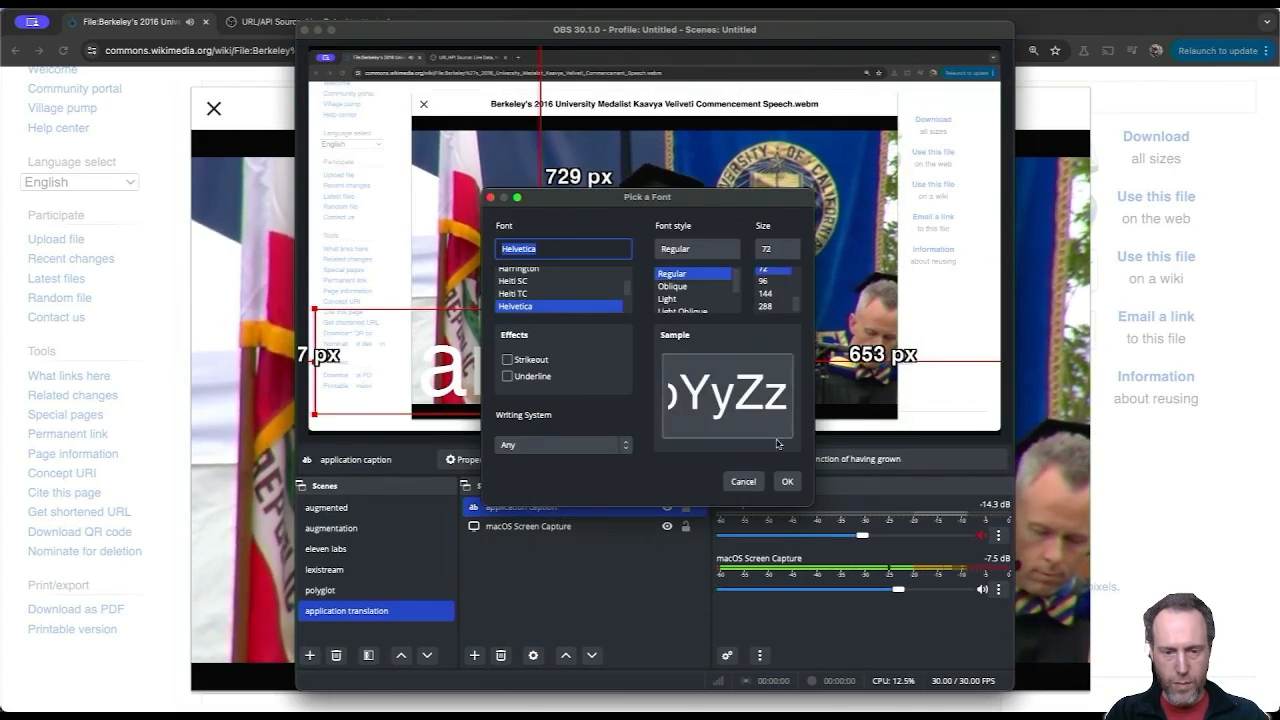
pyautogui.click(787, 481)
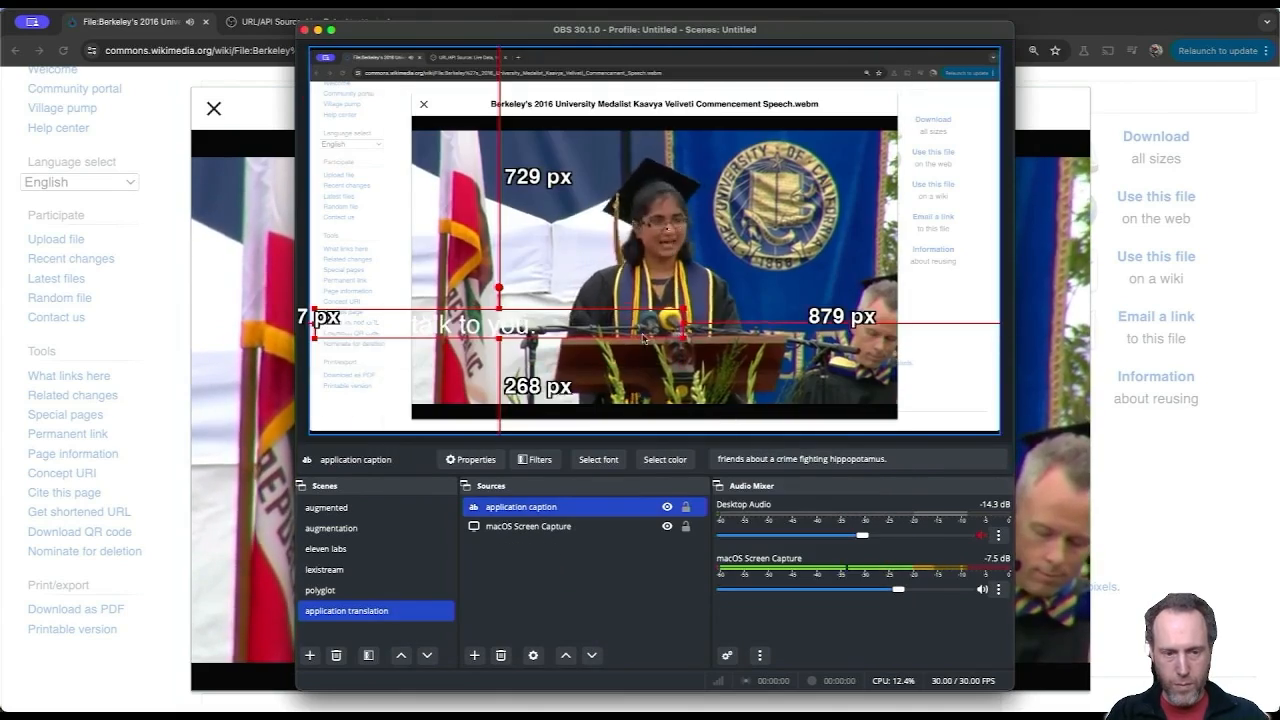
pyautogui.click(534, 459)
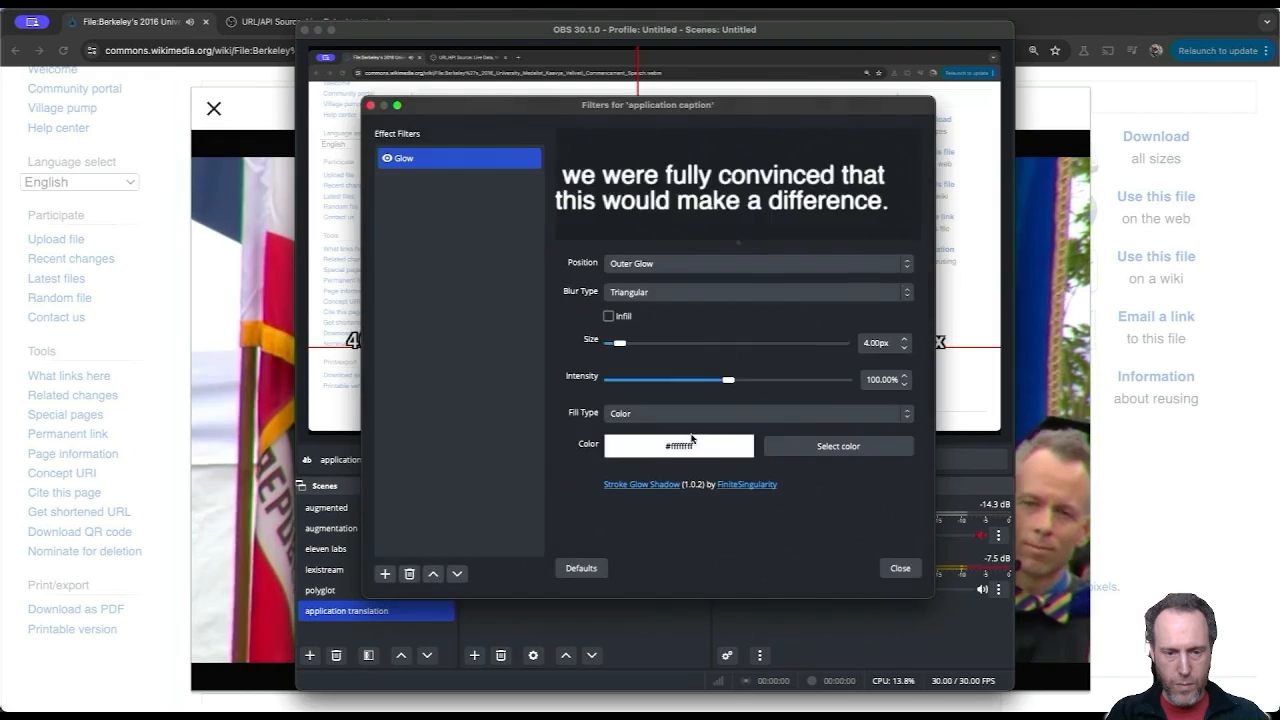
pyautogui.click(898, 568)
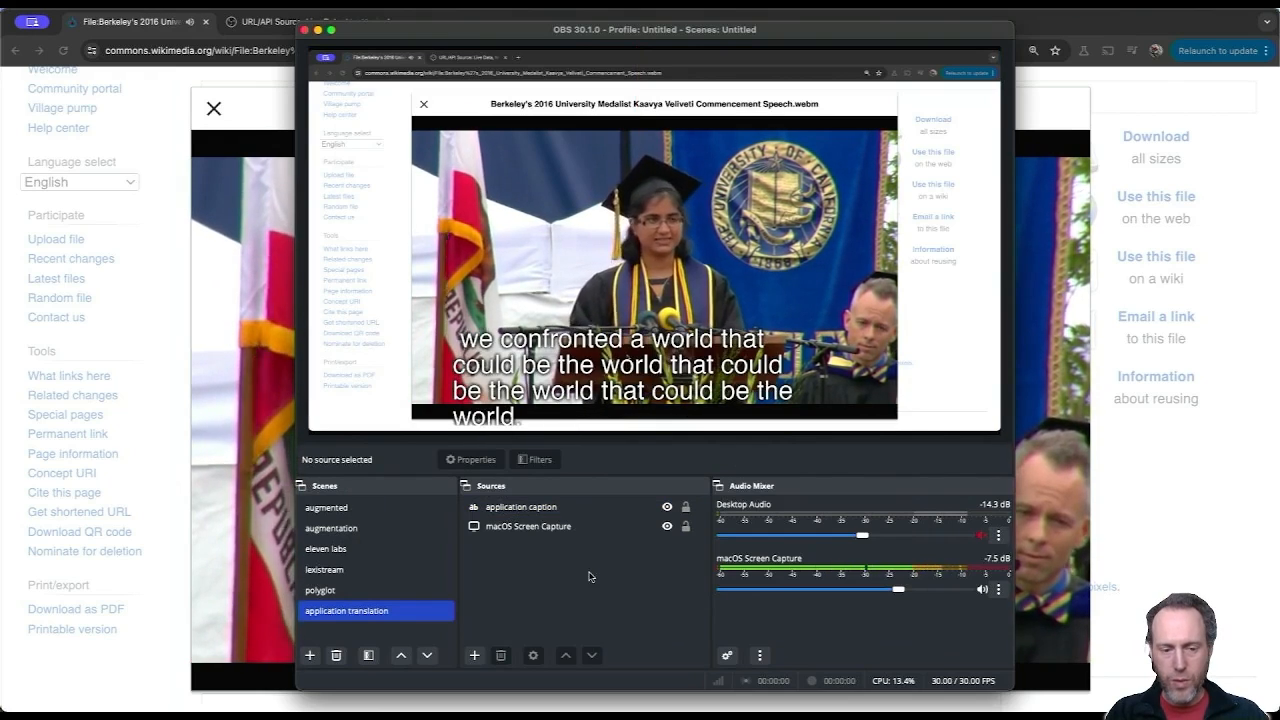
pyautogui.click(474, 655)
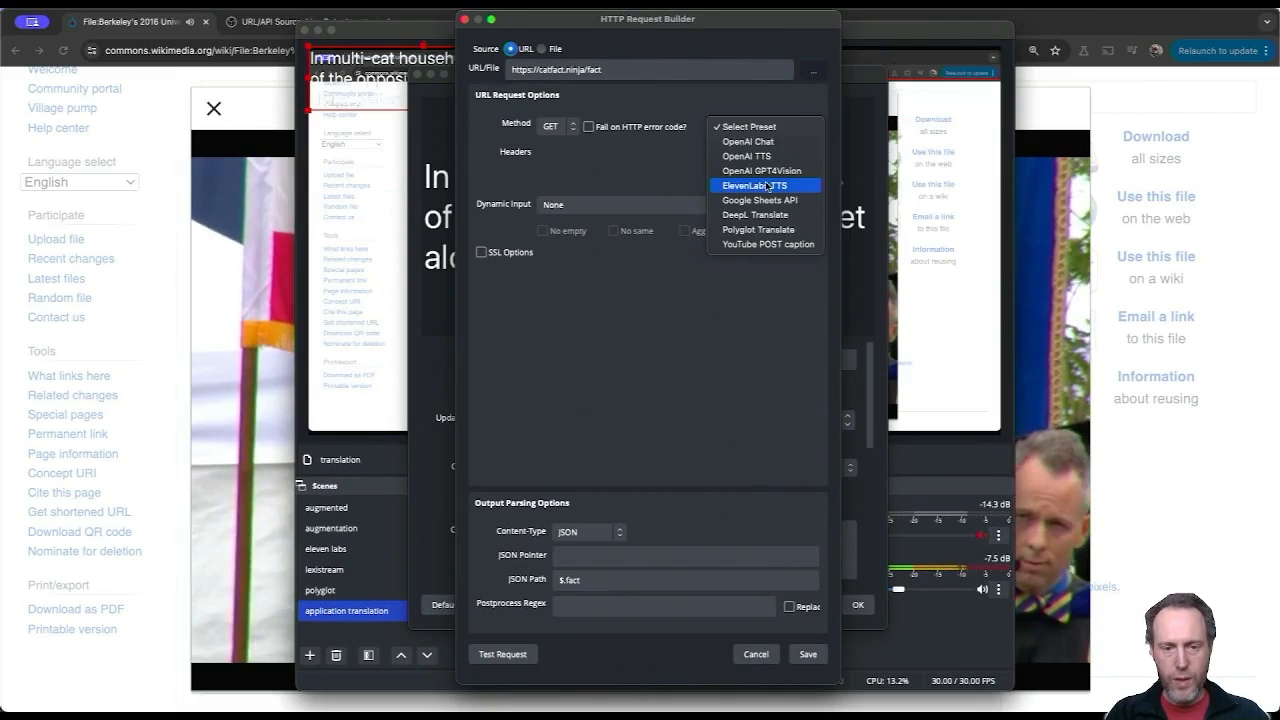
pyautogui.moveTo(765, 214)
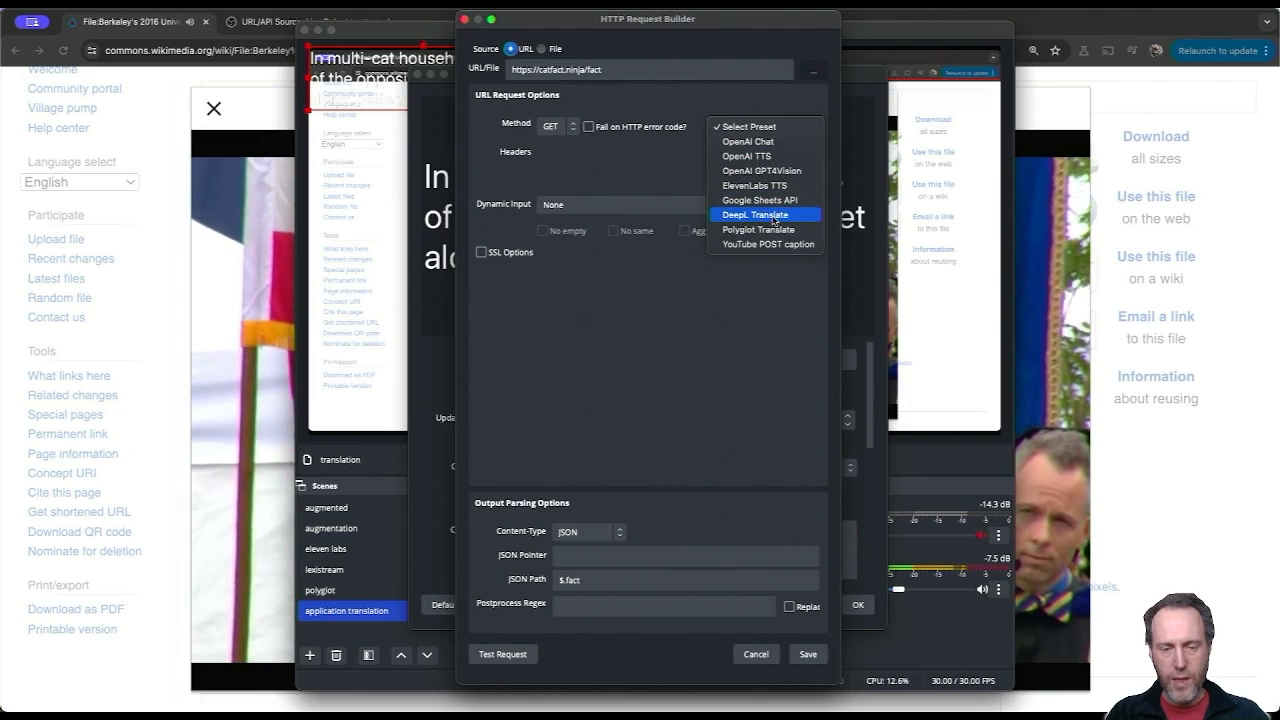
# Apply the DeepL Translate preset and enter the authorization key in its header.
pyautogui.click(755, 214)
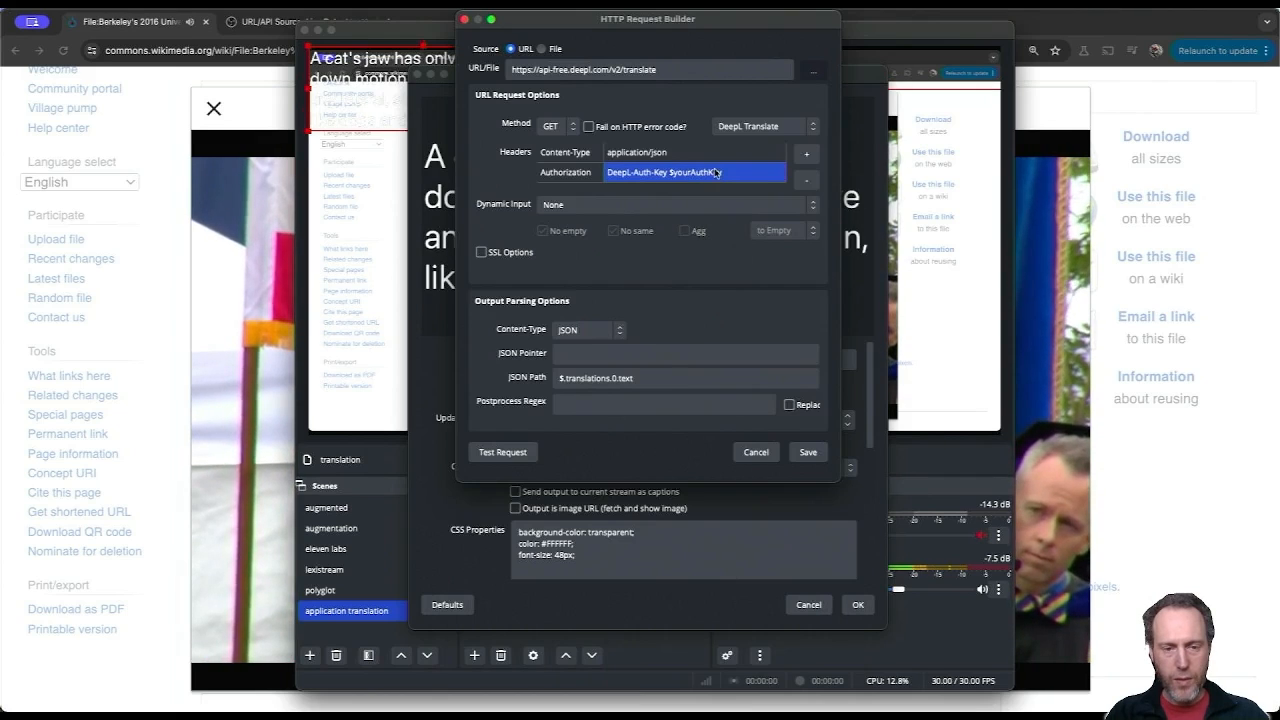
pyautogui.click(680, 204)
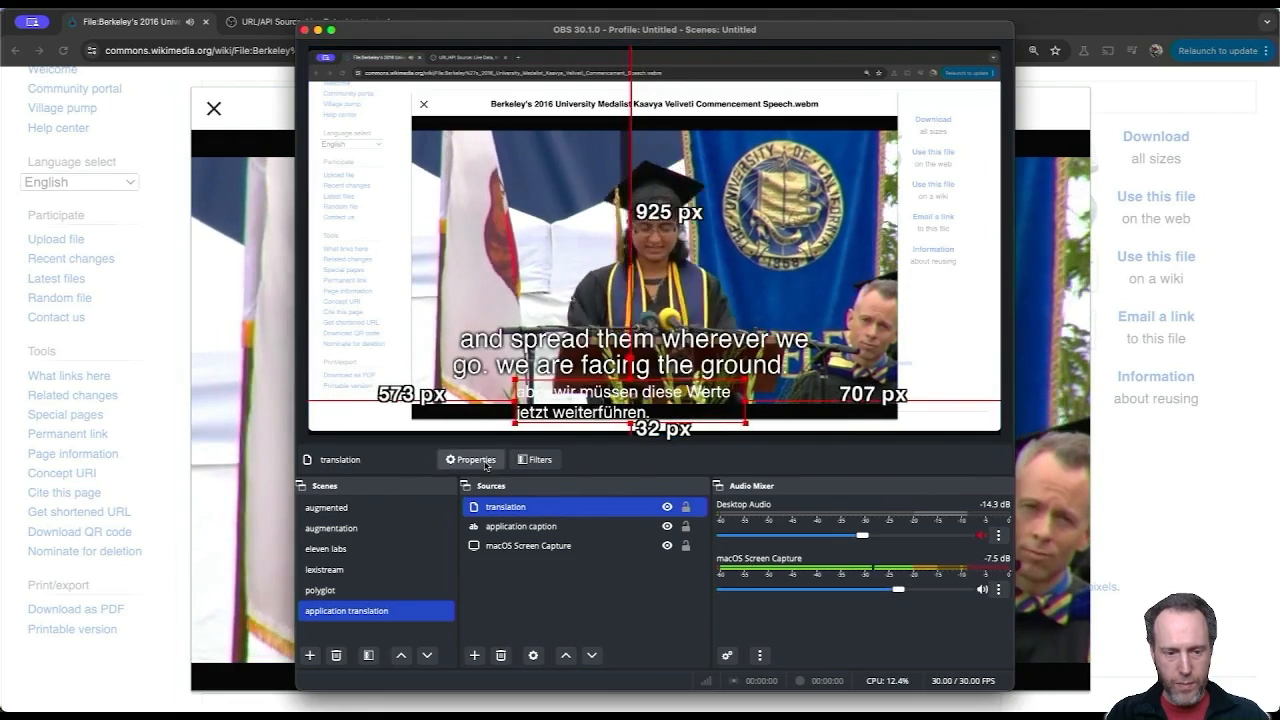
# Make the translation text yellow with Spanish as target language, positioned below the English captions.
pyautogui.click(470, 459)
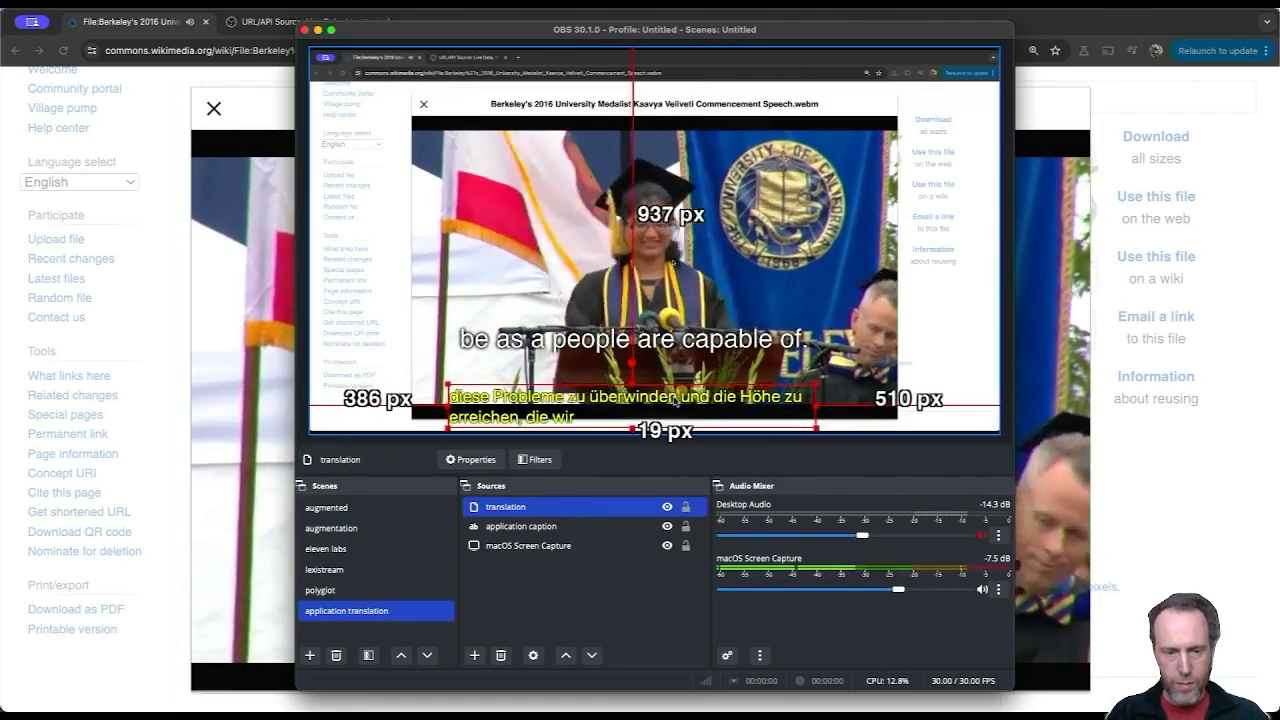
pyautogui.click(521, 526)
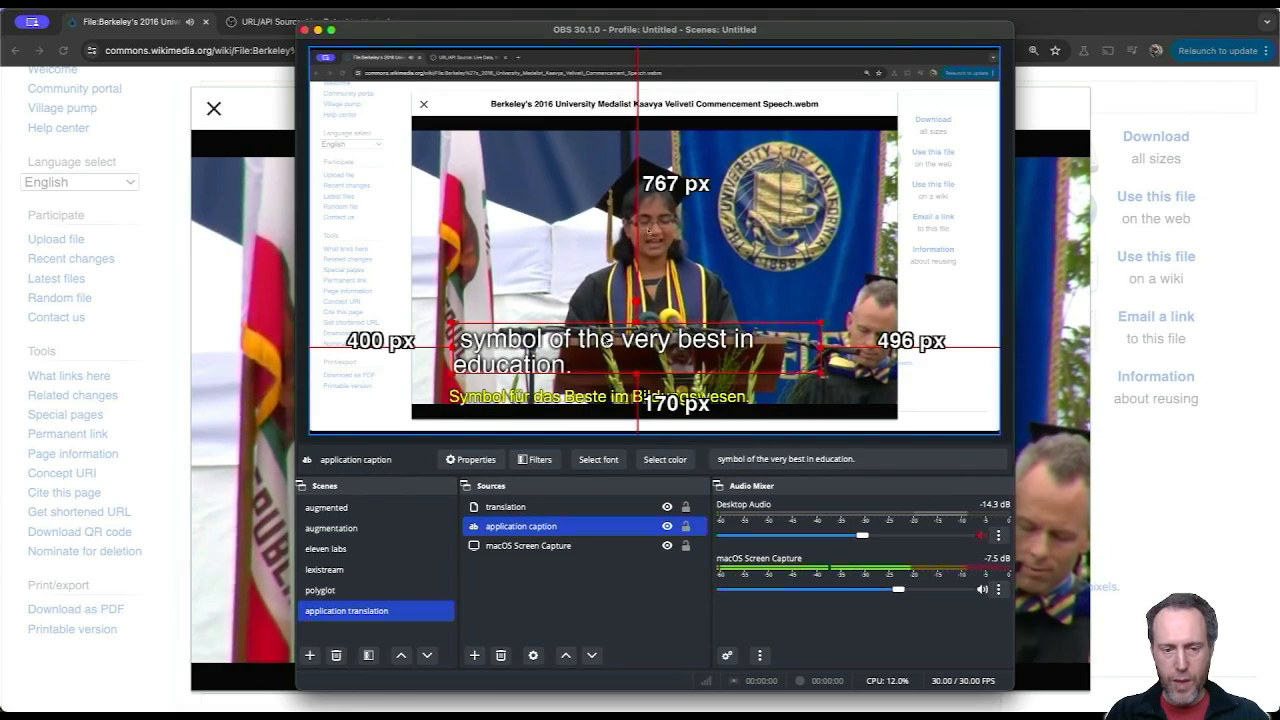
pyautogui.click(507, 506)
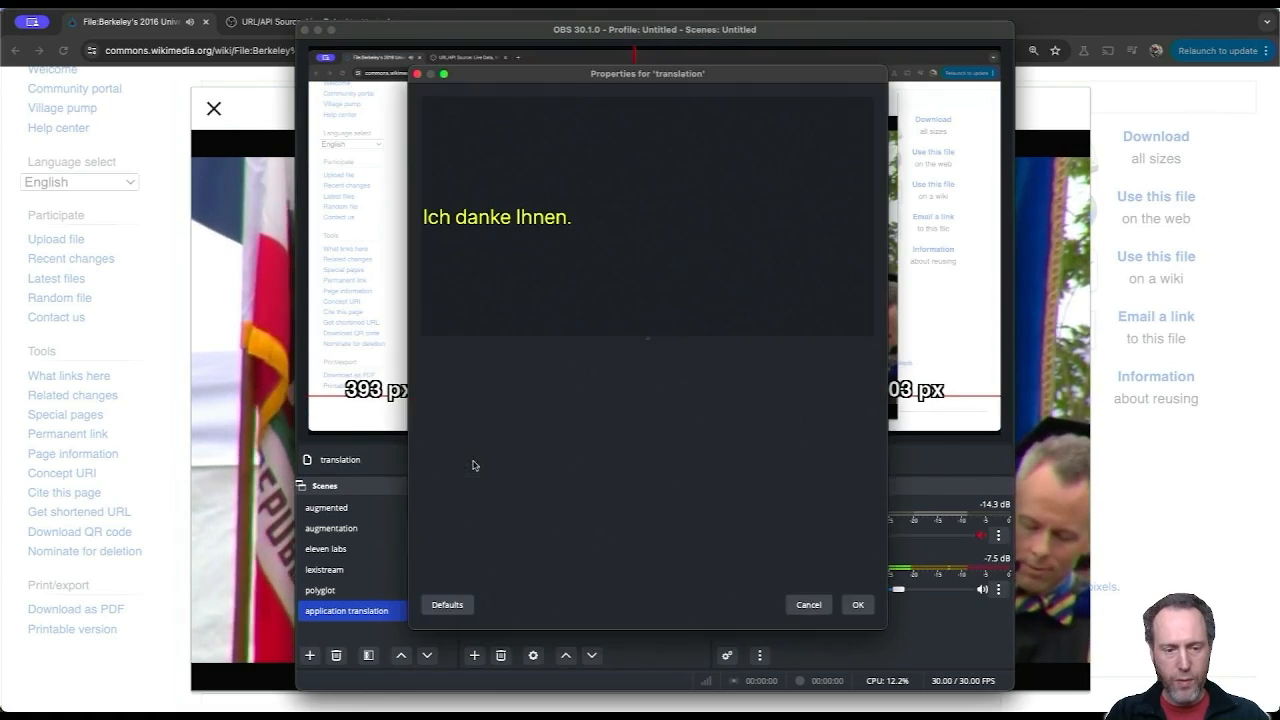
pyautogui.click(856, 604)
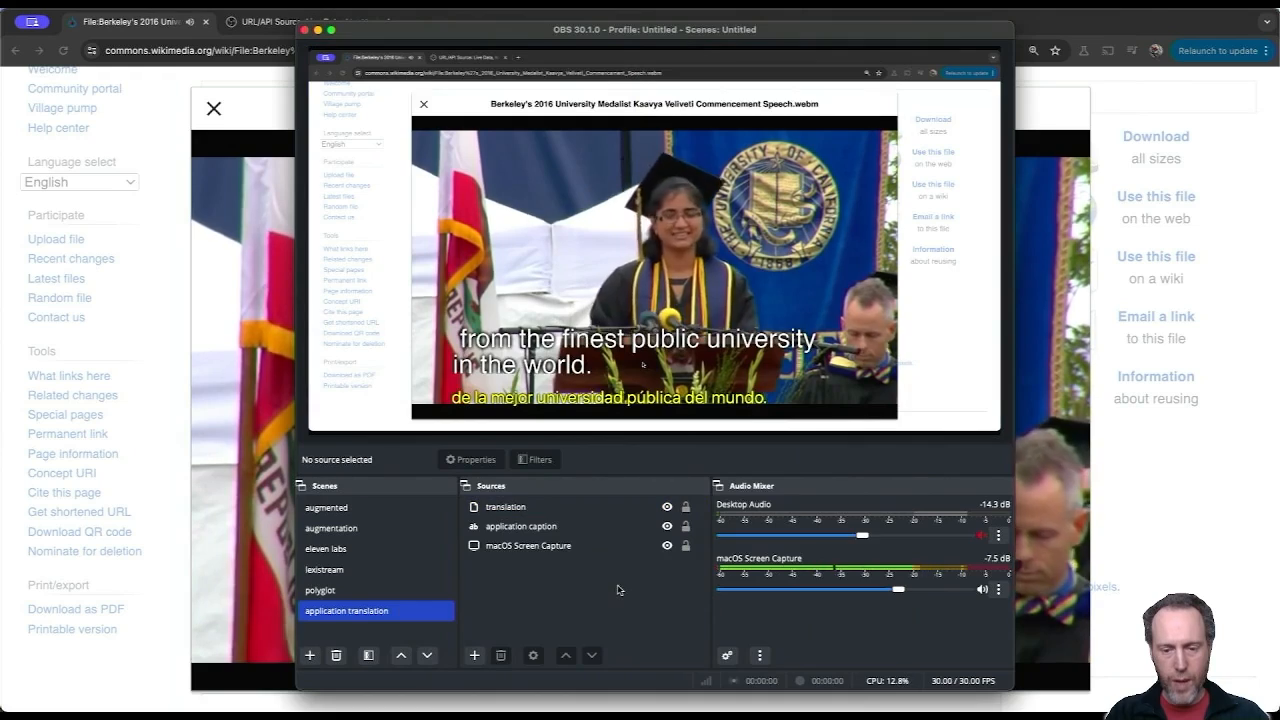
# Hide the 'application caption' source and reselect macOS Screen Capture.
pyautogui.click(506, 506)
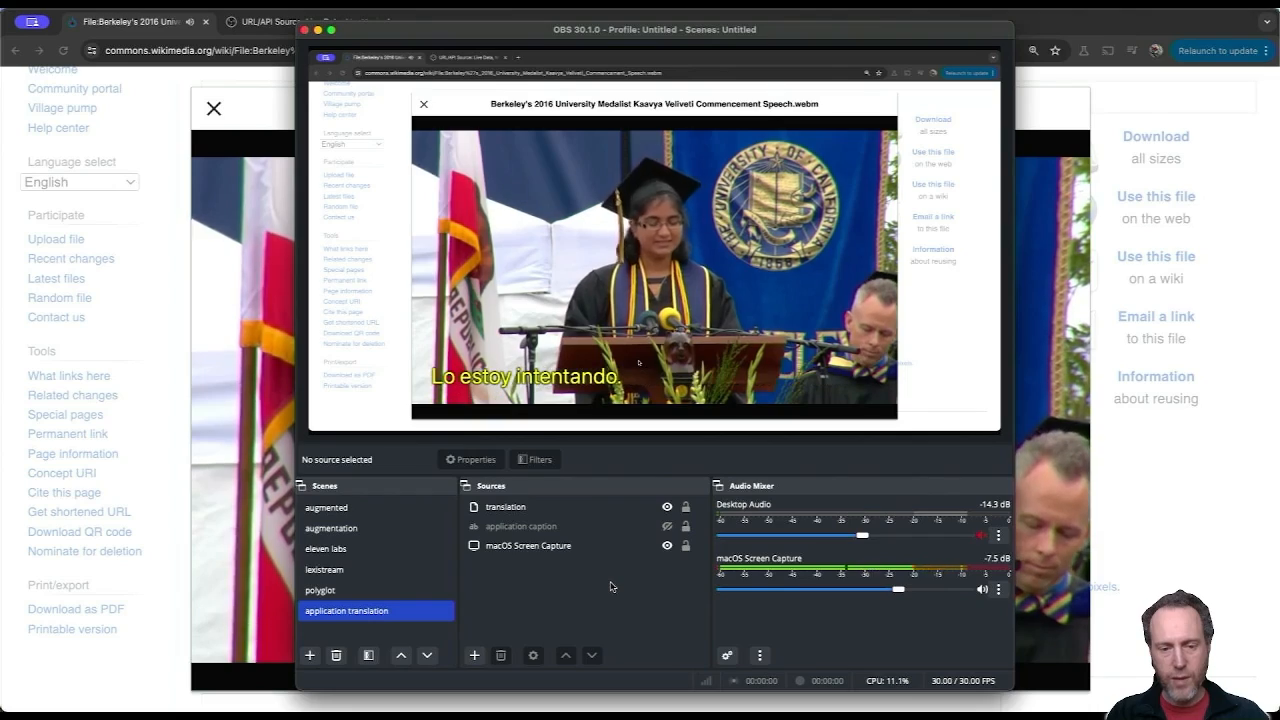
pyautogui.click(527, 545)
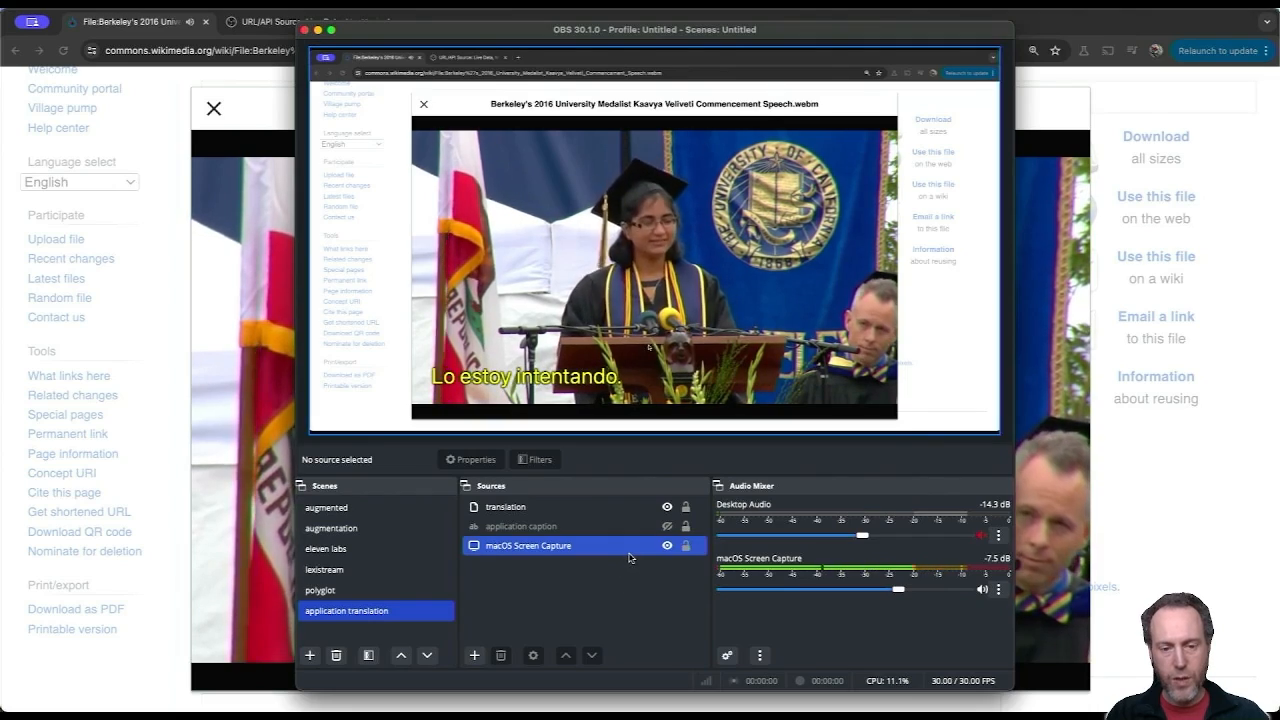